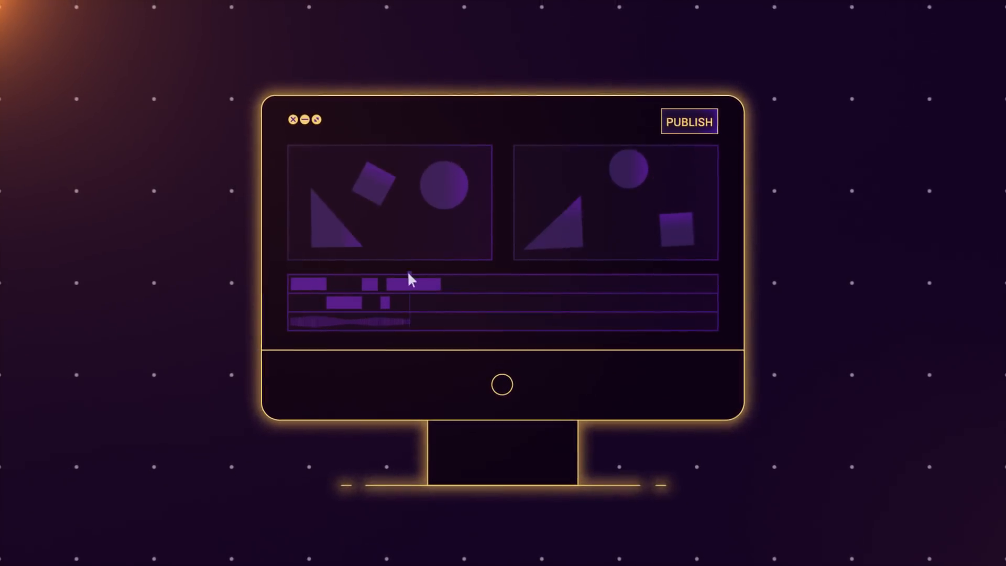
pyautogui.click(689, 121)
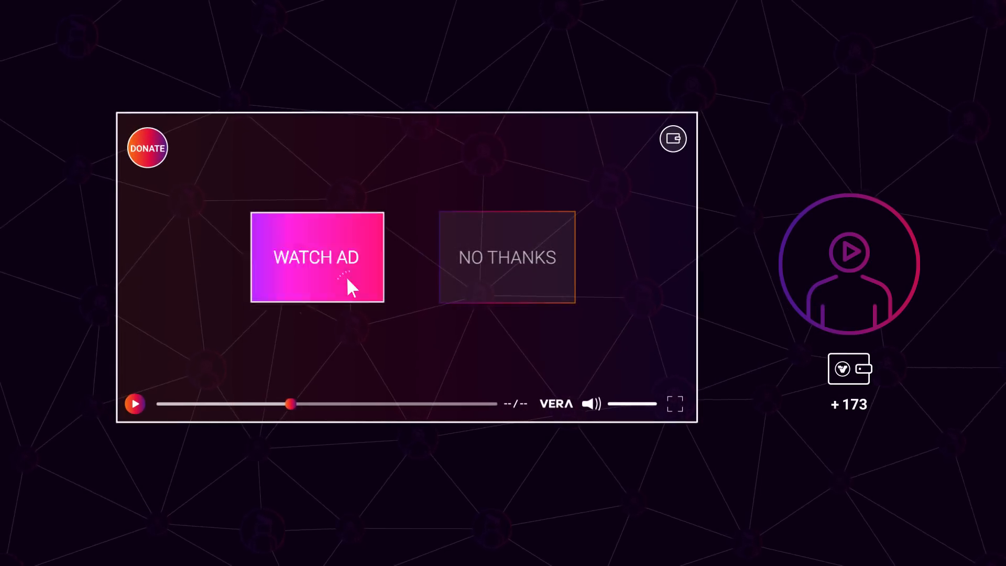
pyautogui.click(315, 257)
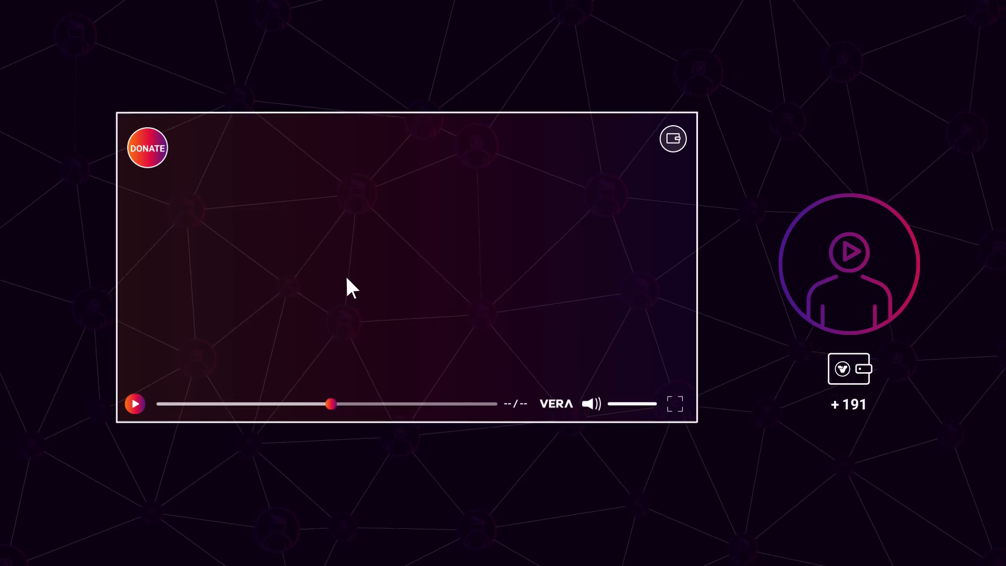